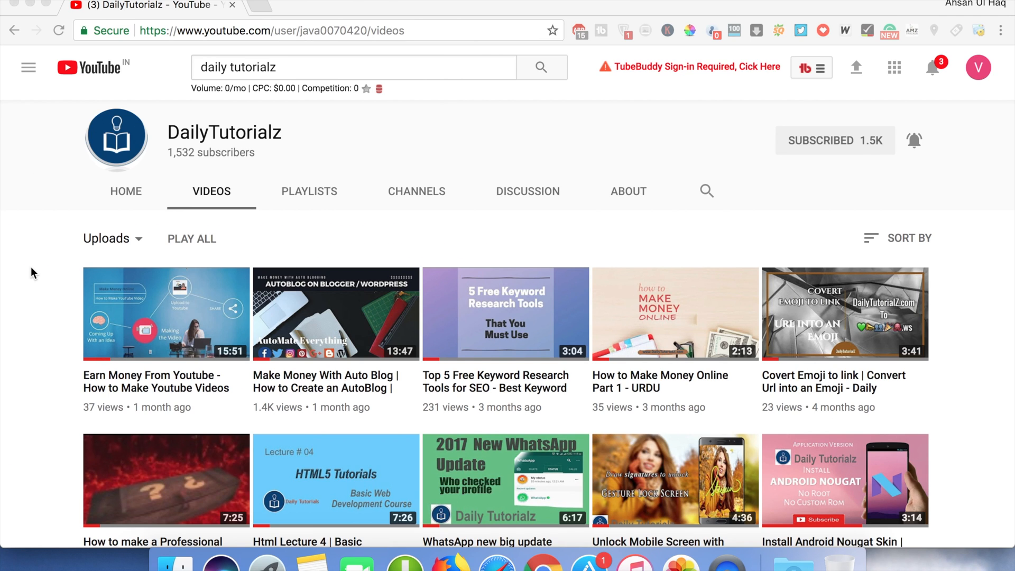
mouse_move(916, 147)
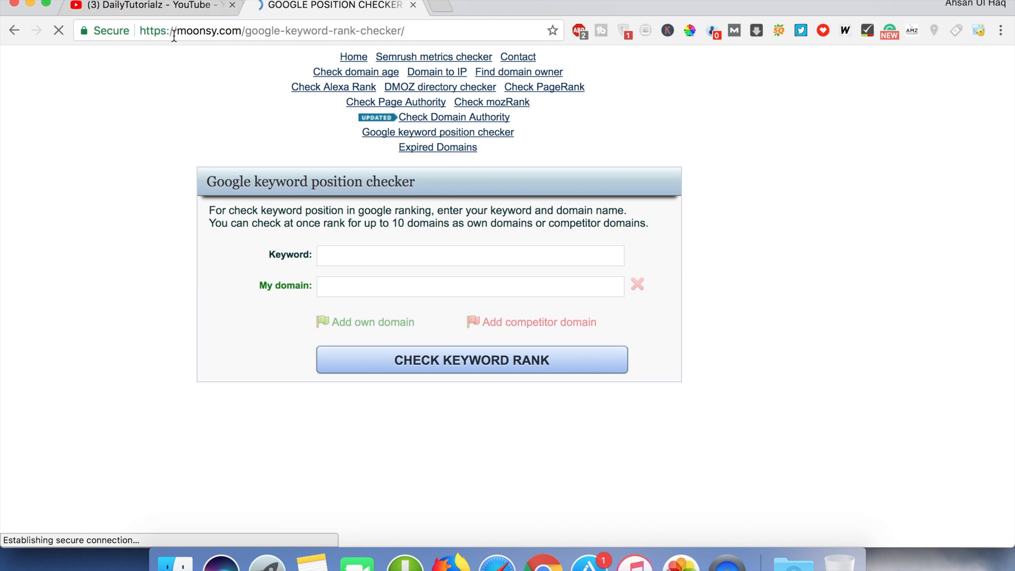
Step: Load moonsy.com's keyword rank checker, select the address-bar domain, and focus the Keyword field
double_click(202, 30)
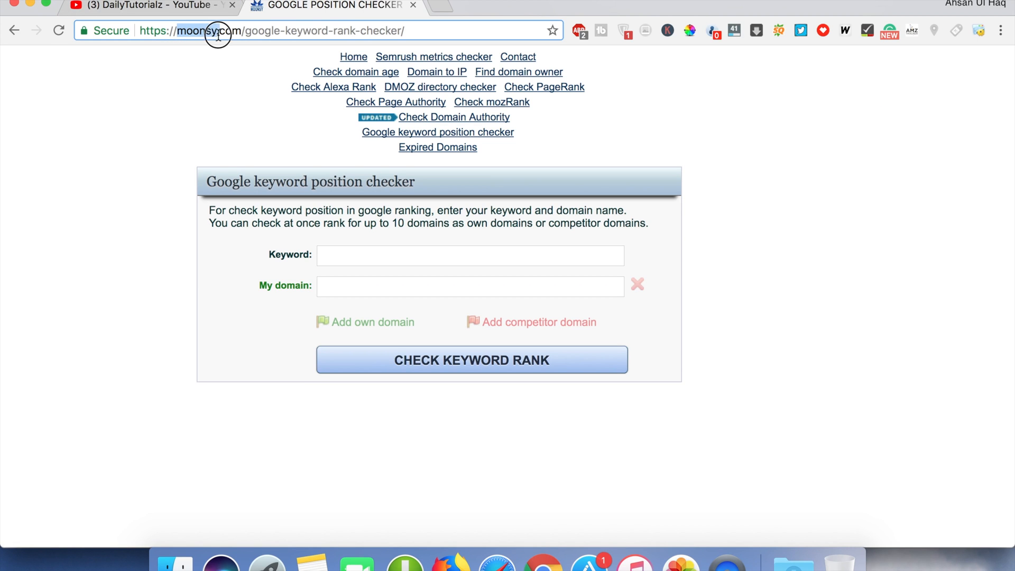
double_click(215, 30)
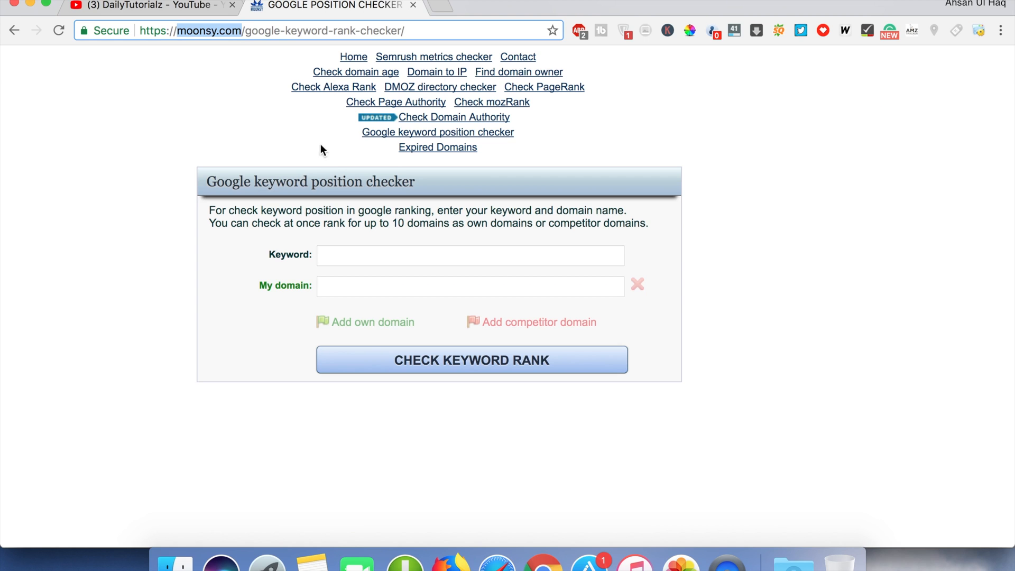
mouse_move(491, 101)
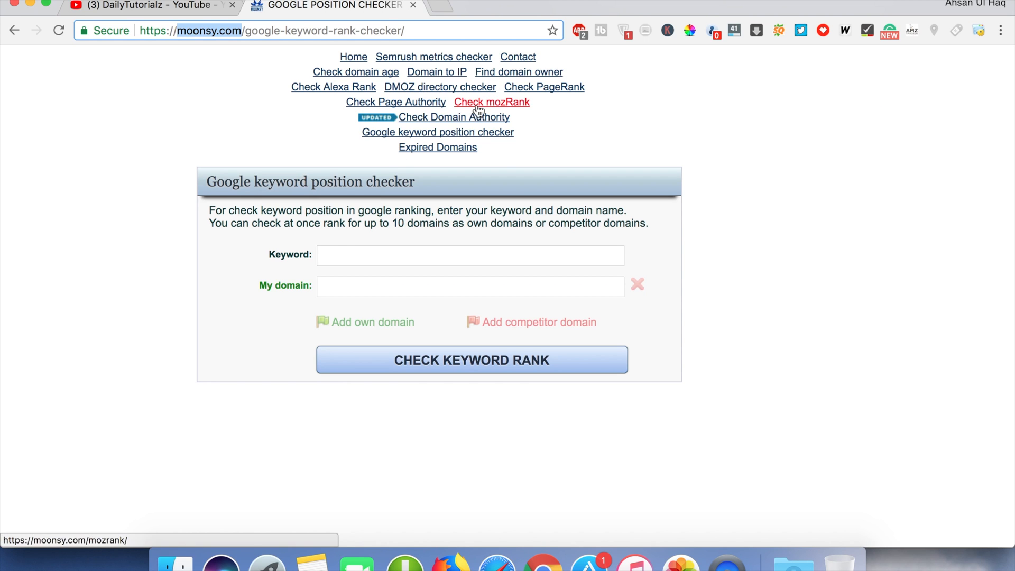
mouse_move(543, 87)
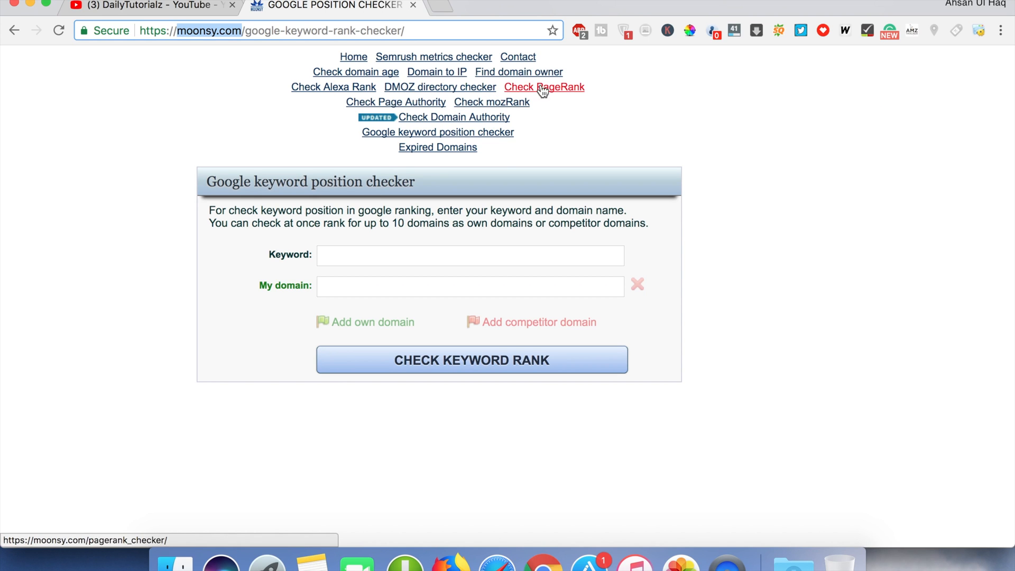
mouse_move(438, 133)
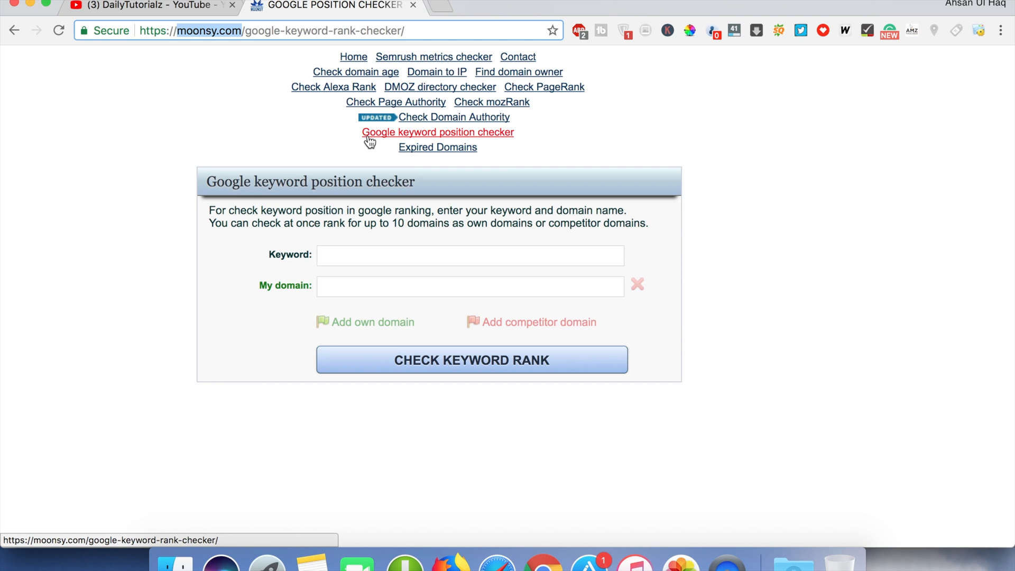
mouse_move(490, 141)
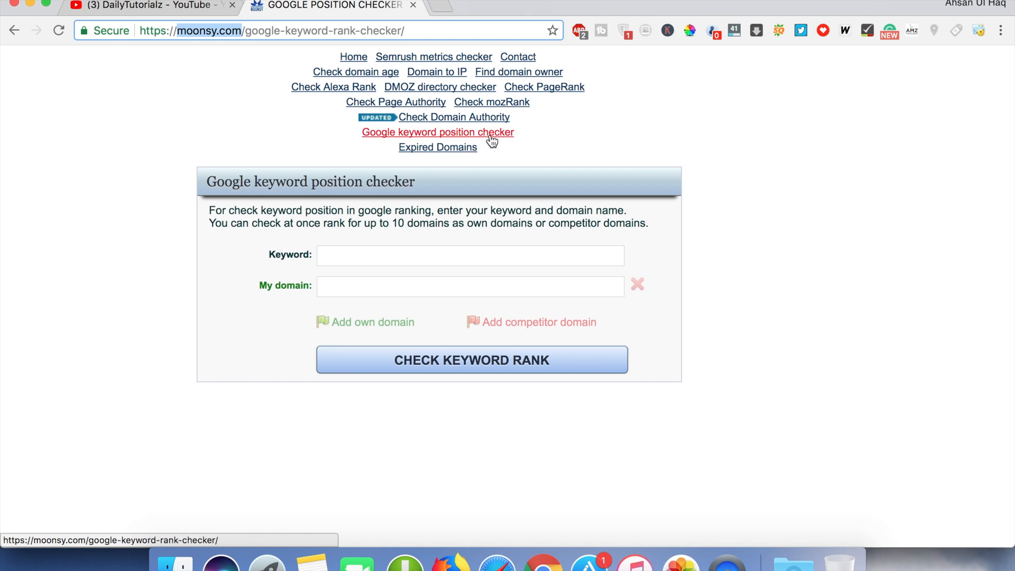
click(469, 255)
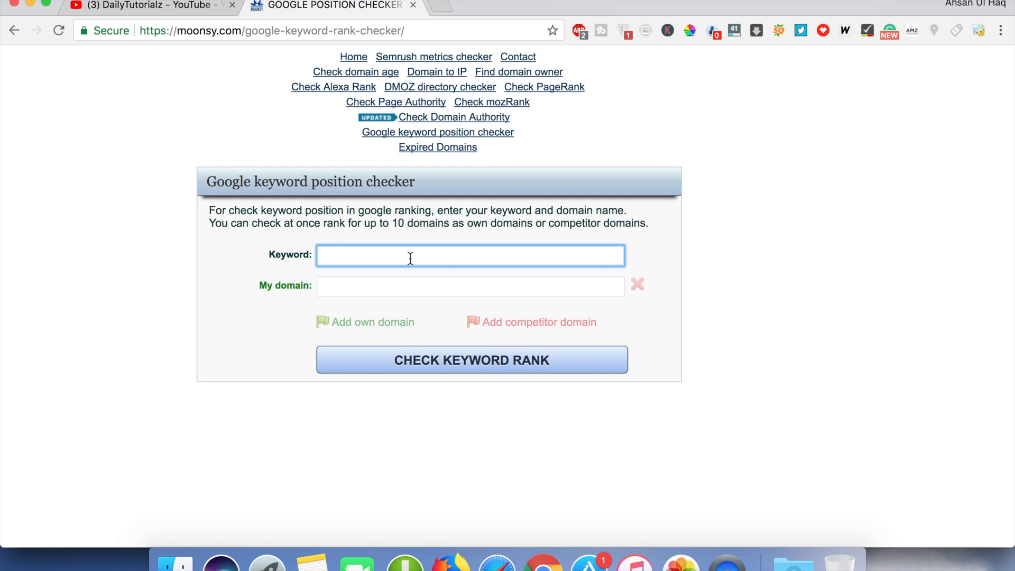
Step: Check keyword 'Facebook' for facebook.com, getting position 1 in Google
text(Facebook)
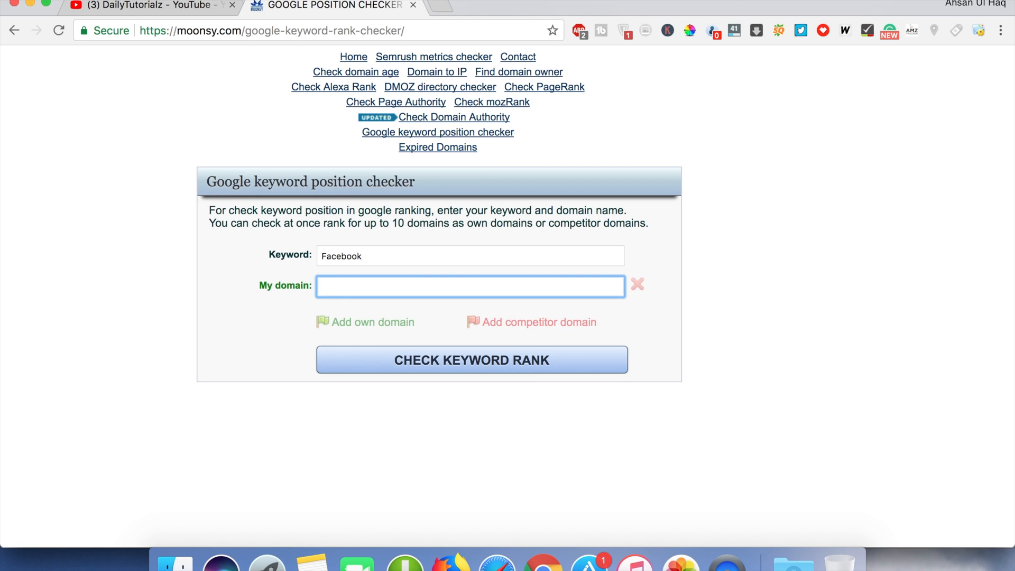
text(faceo)
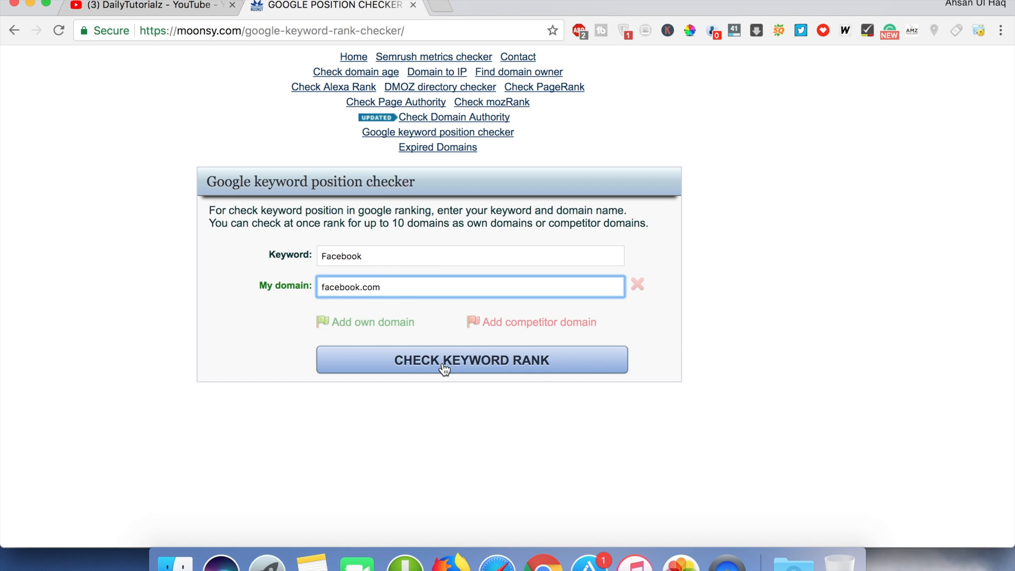
click(471, 360)
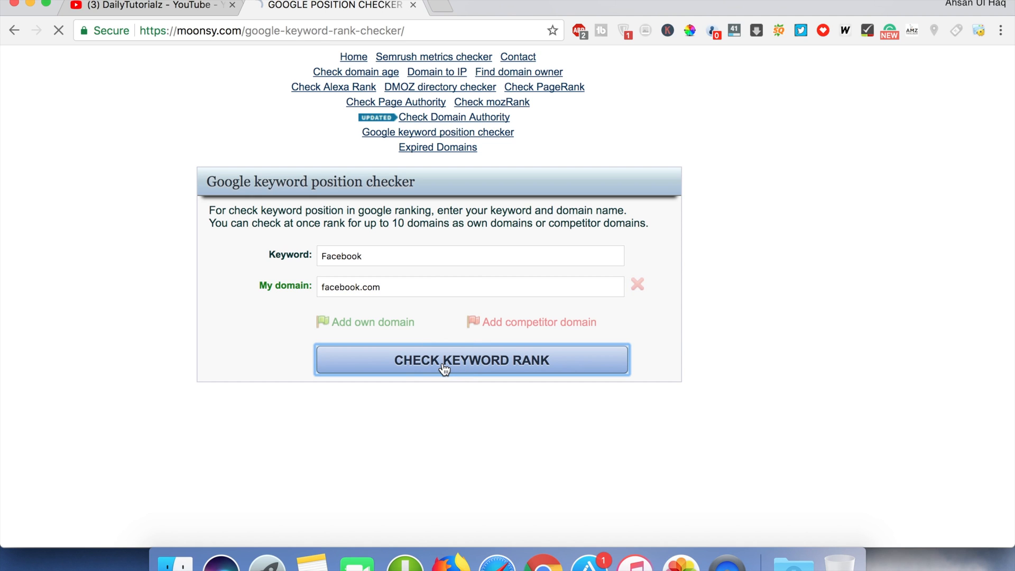
click(472, 359)
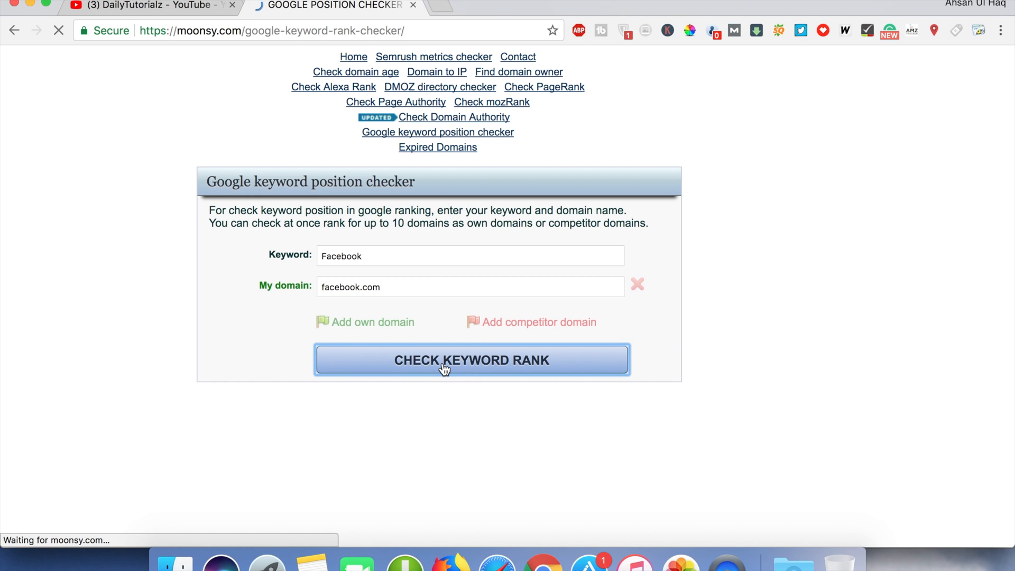
click(471, 360)
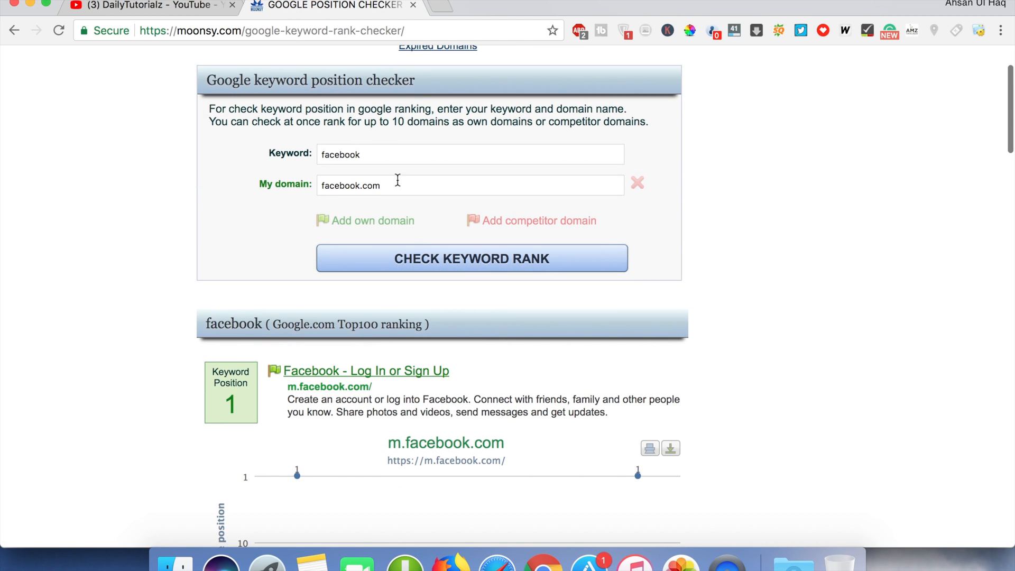
mouse_move(312, 454)
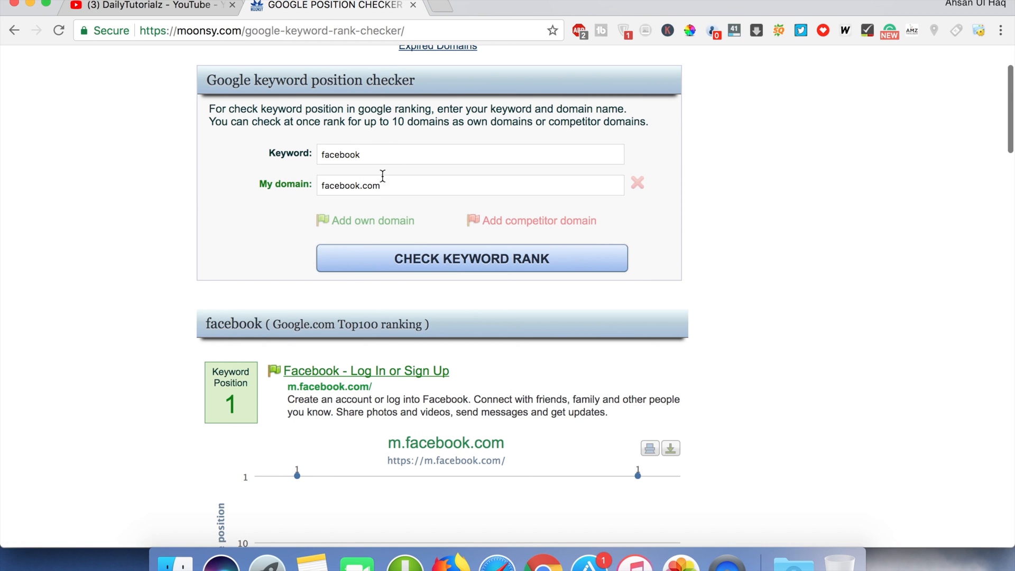
Step: Replace the keyword with 'Taxi' and the domain with uber.com, then run the rank check
click(470, 154)
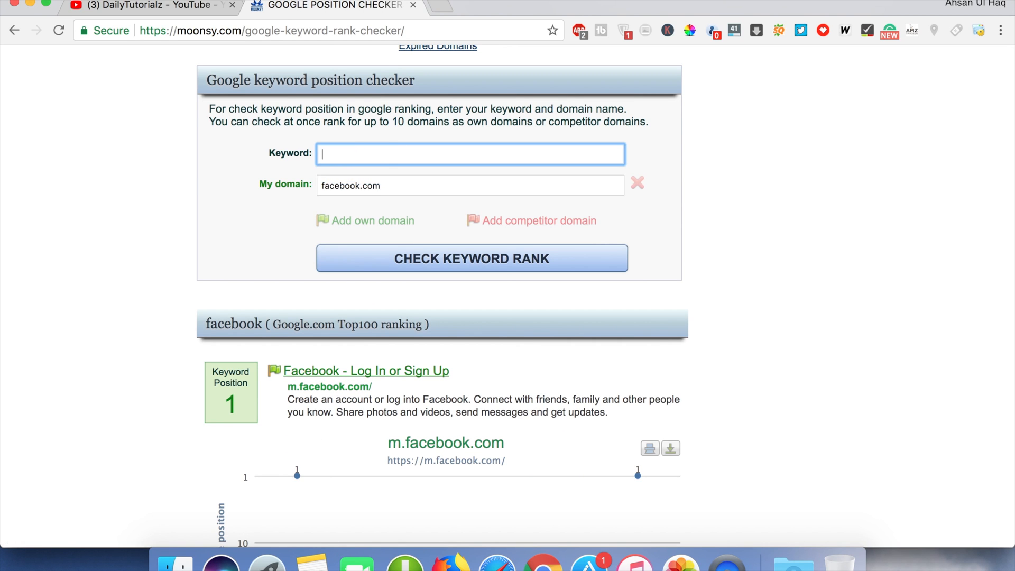
text(Taxi)
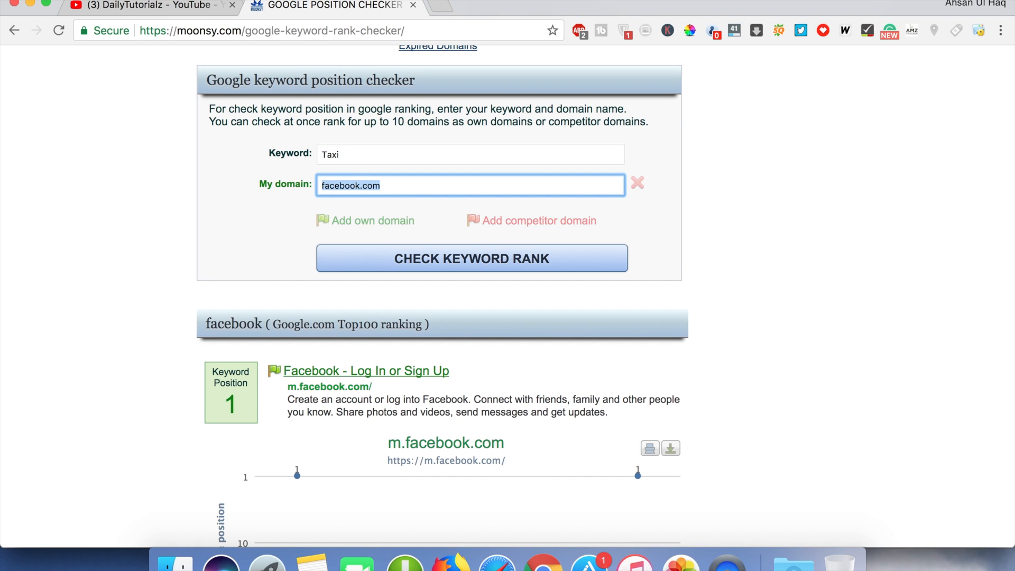
text(uber.com)
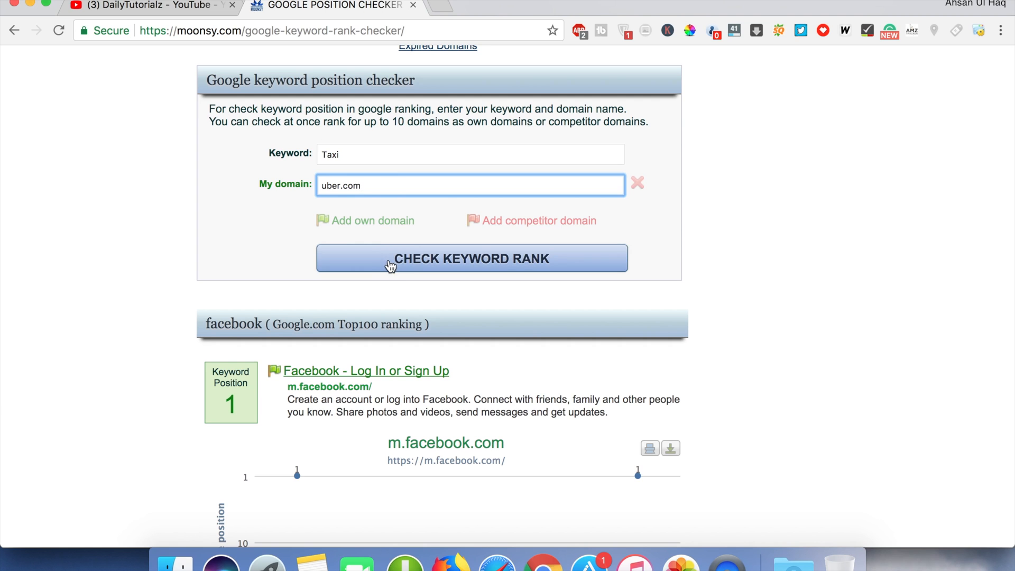
click(471, 258)
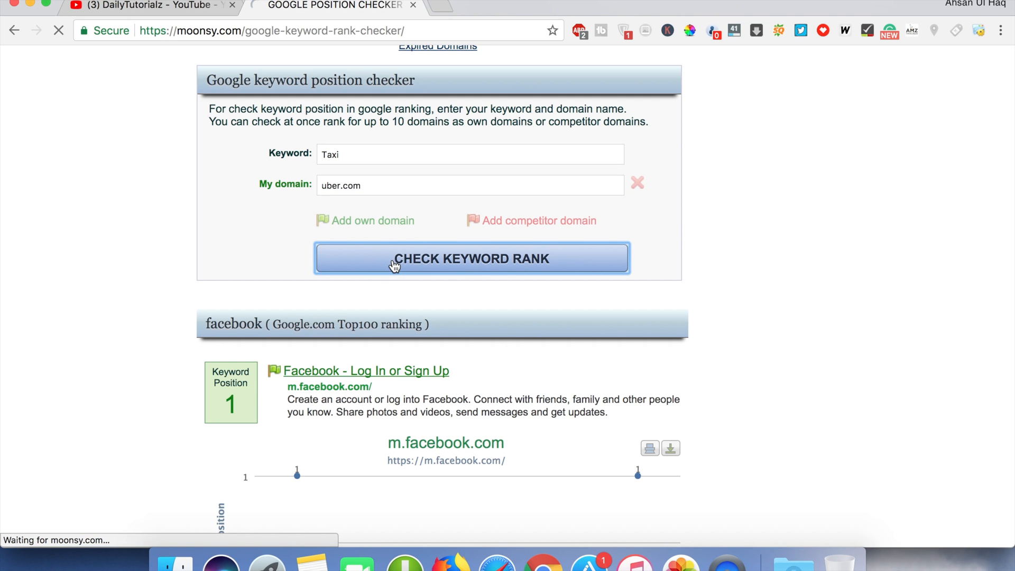
click(471, 259)
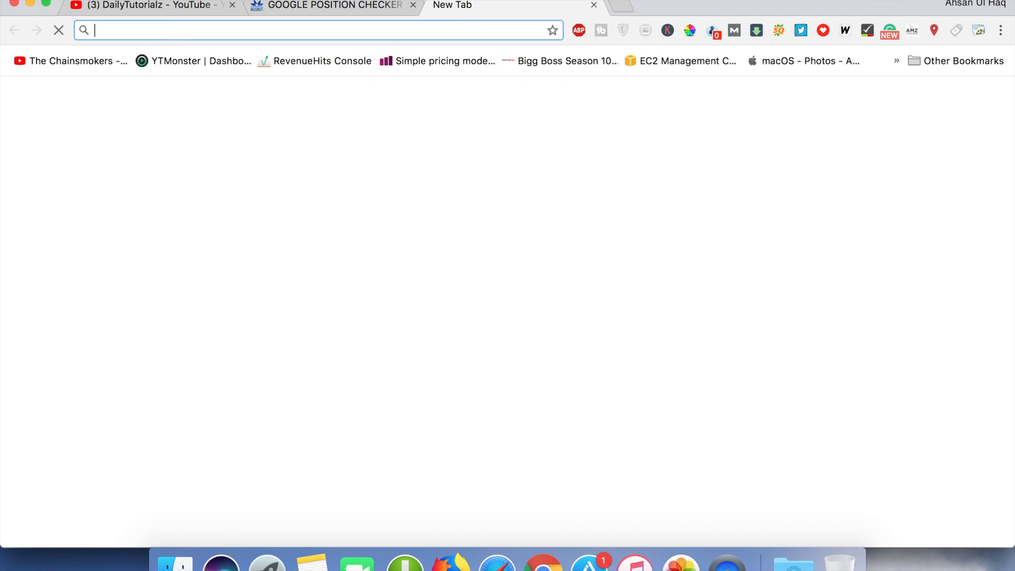
Step: Open uber.com in the new tab and select its page address for copying
text(uber.com/en-PK/)
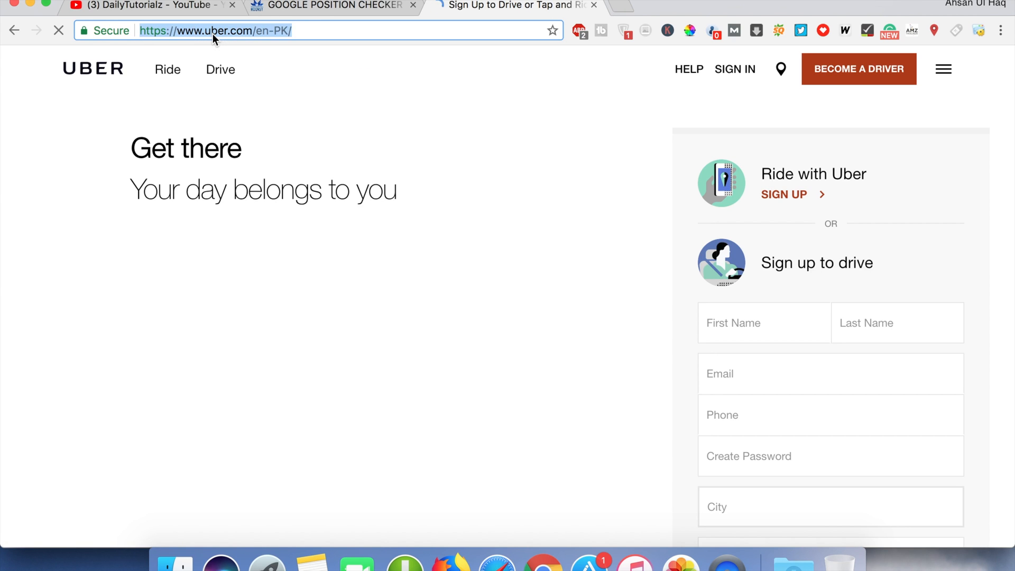
click(332, 5)
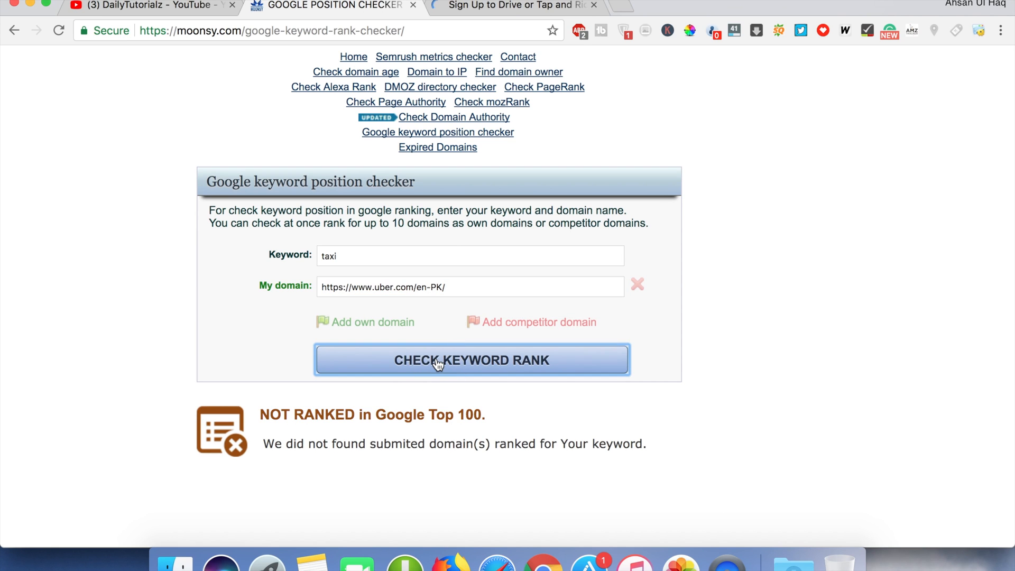
Step: Check 'taxi' for uber.com plus a second domain, careem.com, finding no top-100 ranking
click(470, 360)
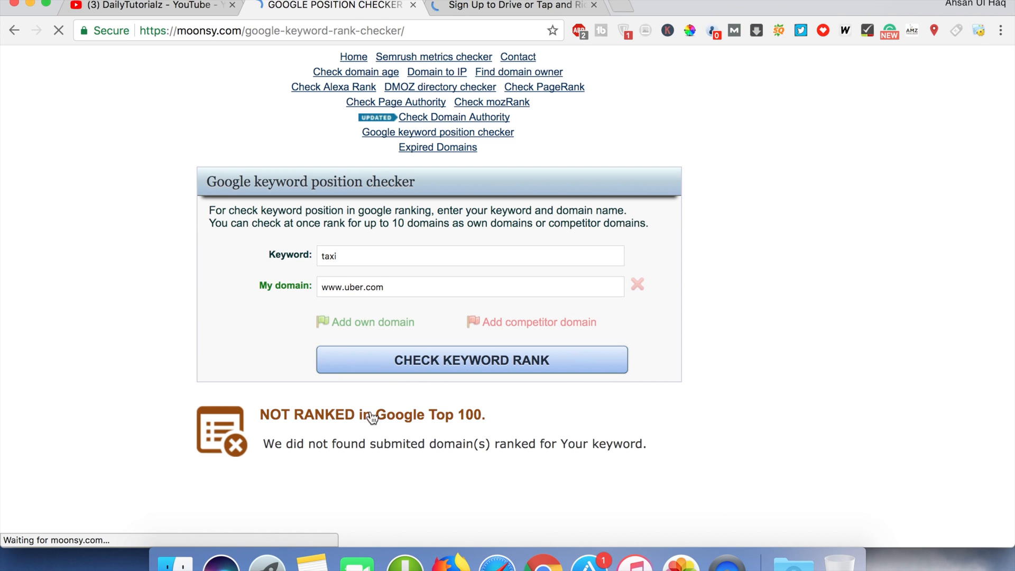
click(371, 322)
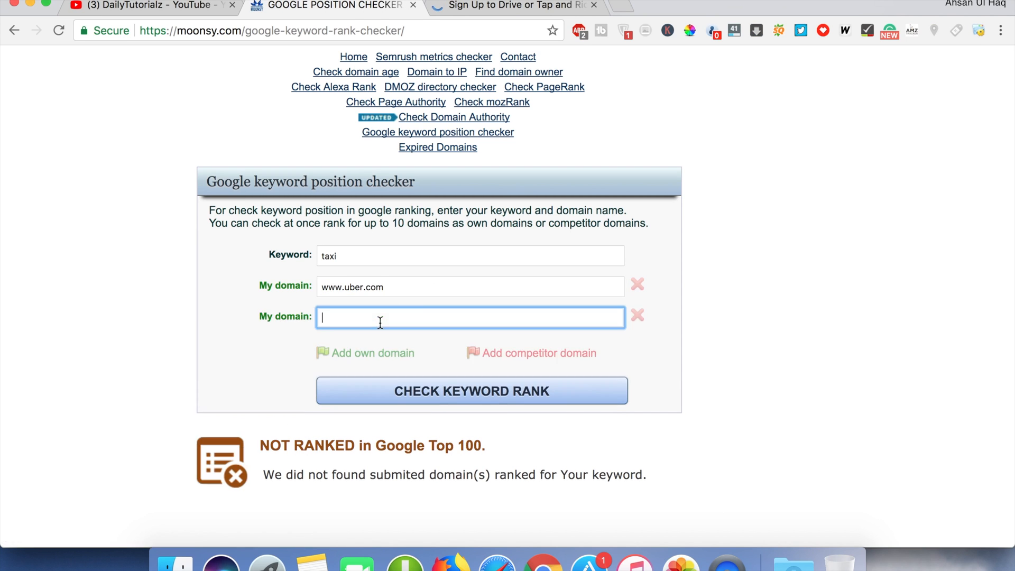
text(careem)
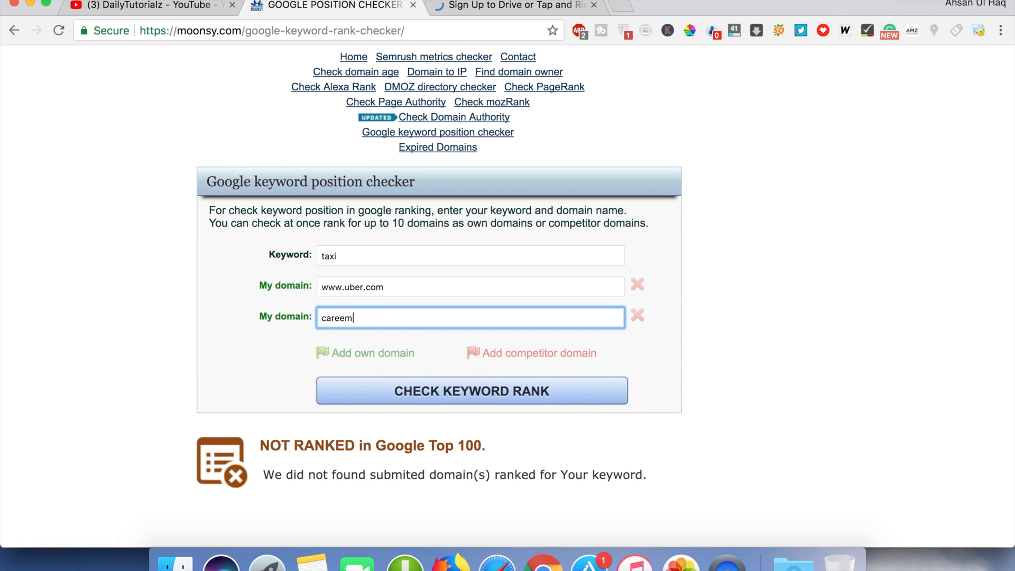
text(.com)
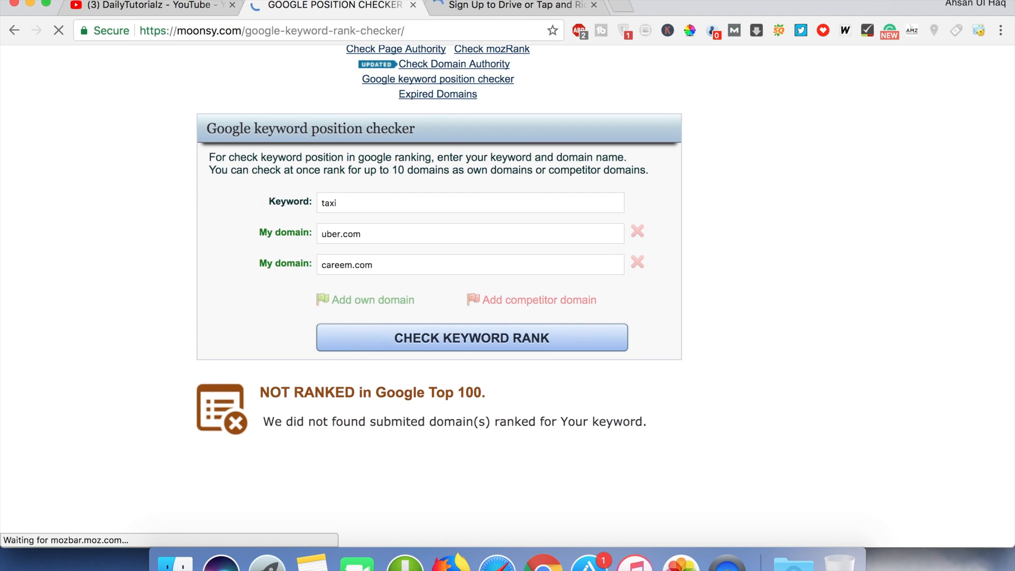
click(470, 337)
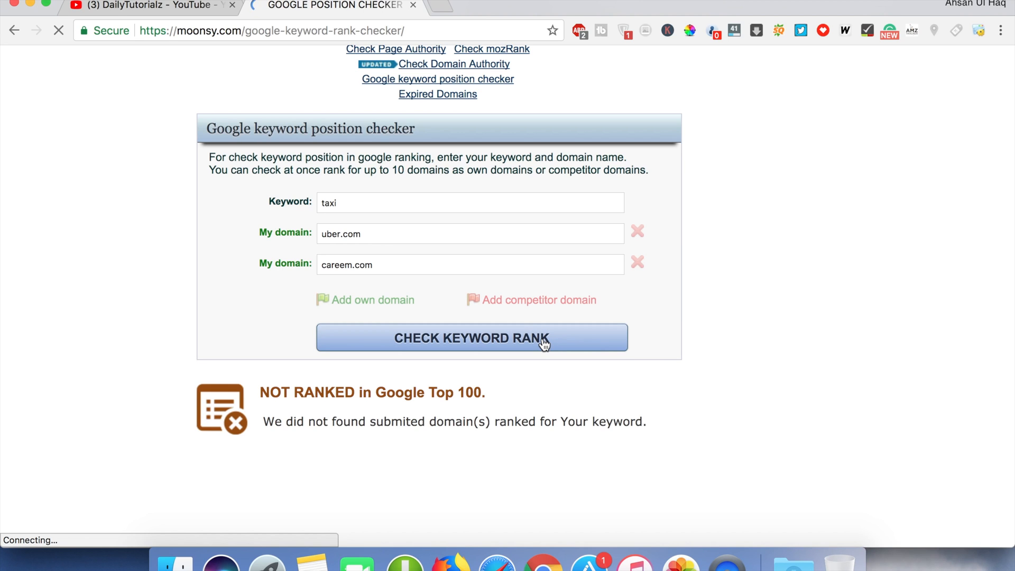
click(471, 337)
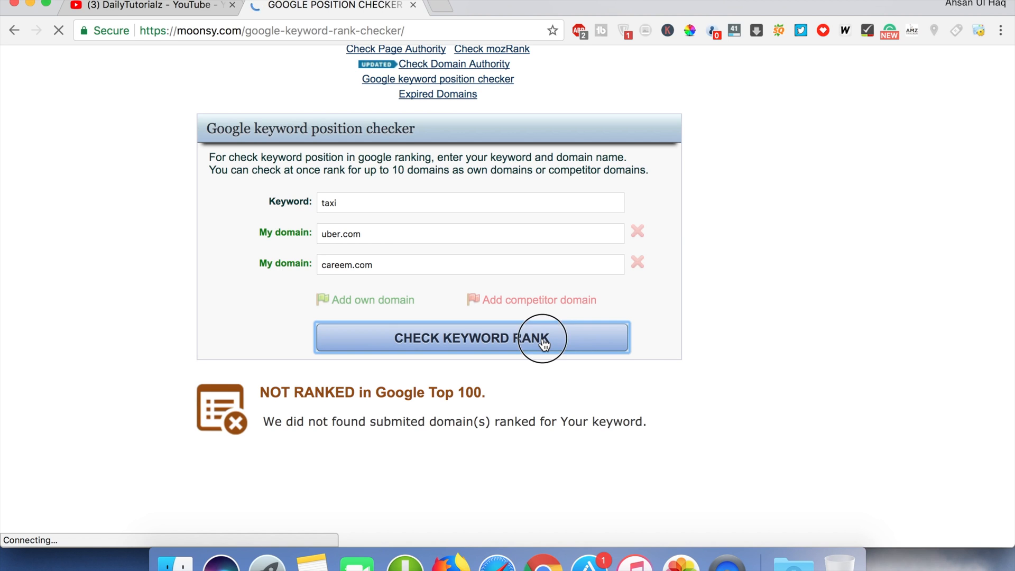
click(471, 337)
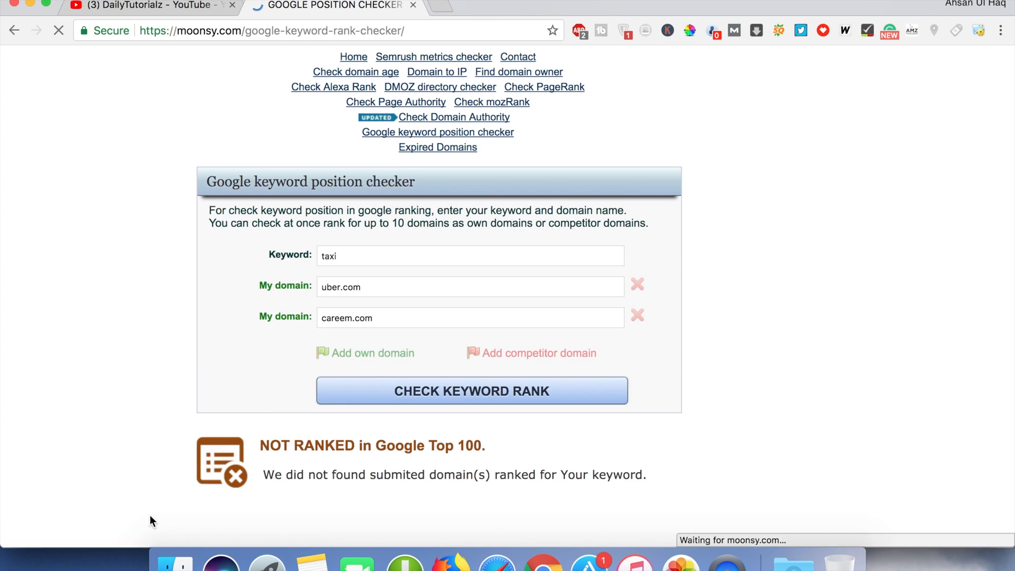
Step: Switch the keyword to 'car', check rankings, then type 'rent'
scroll(down, 3)
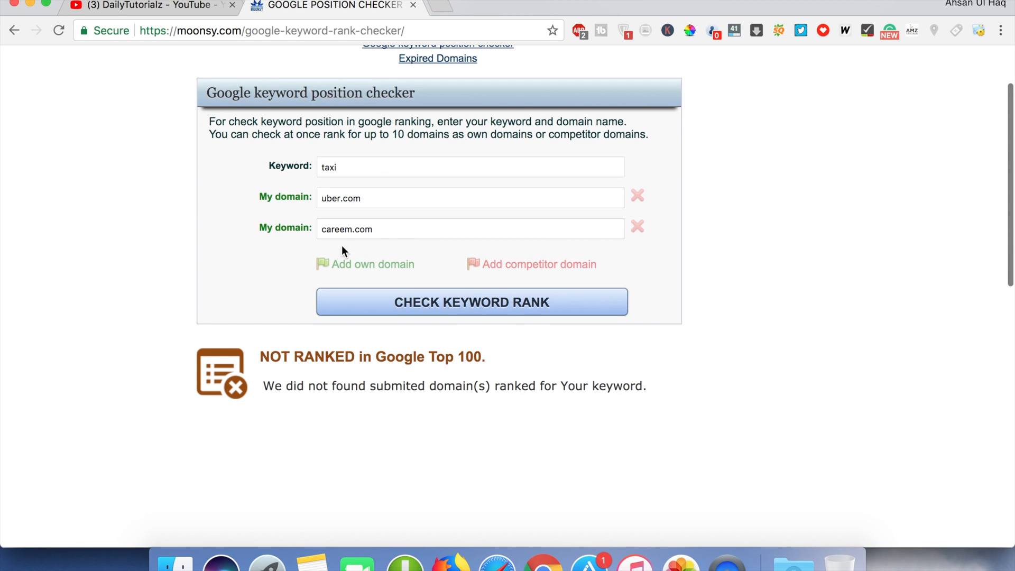
click(470, 166)
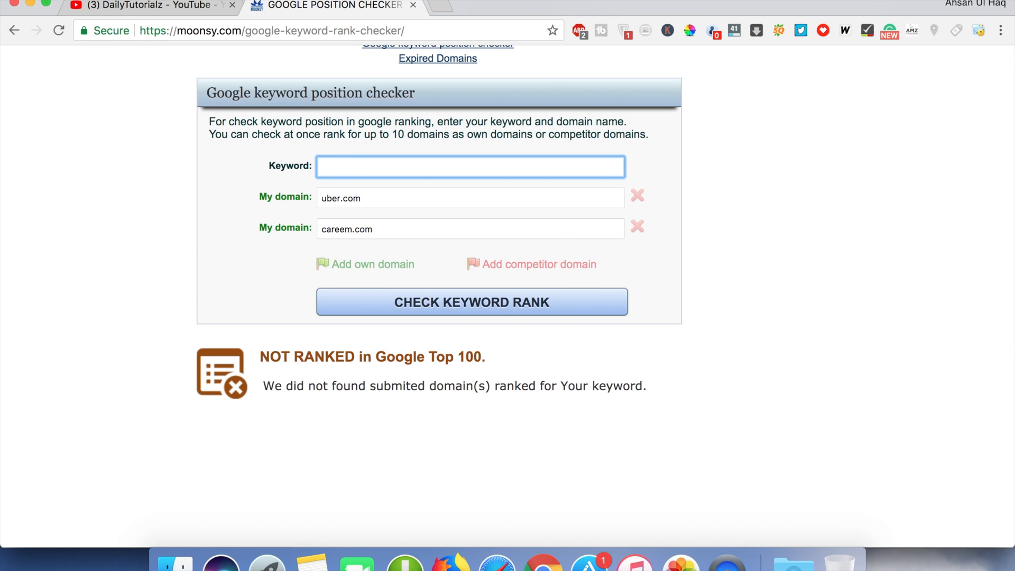
text(car)
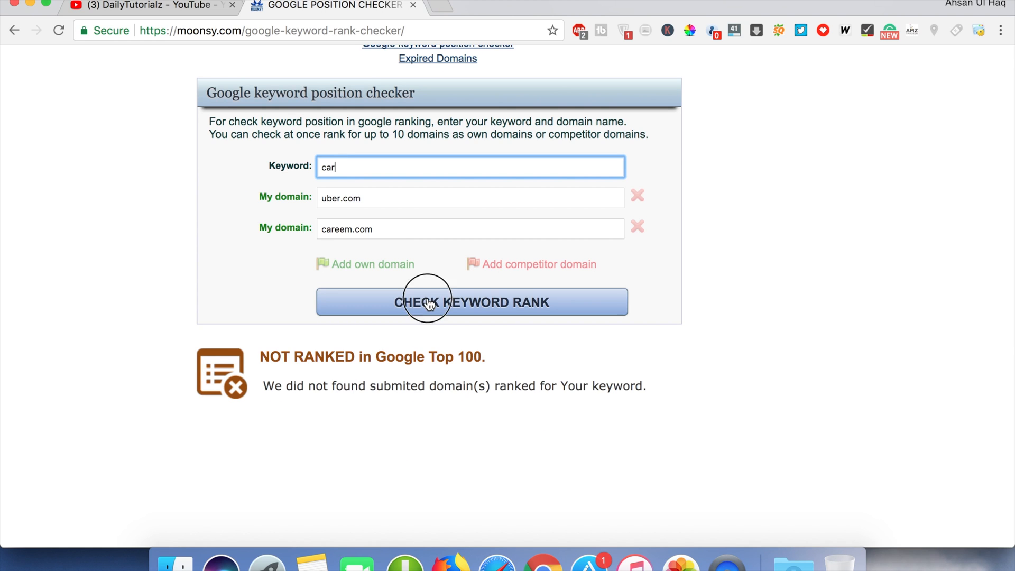
click(470, 302)
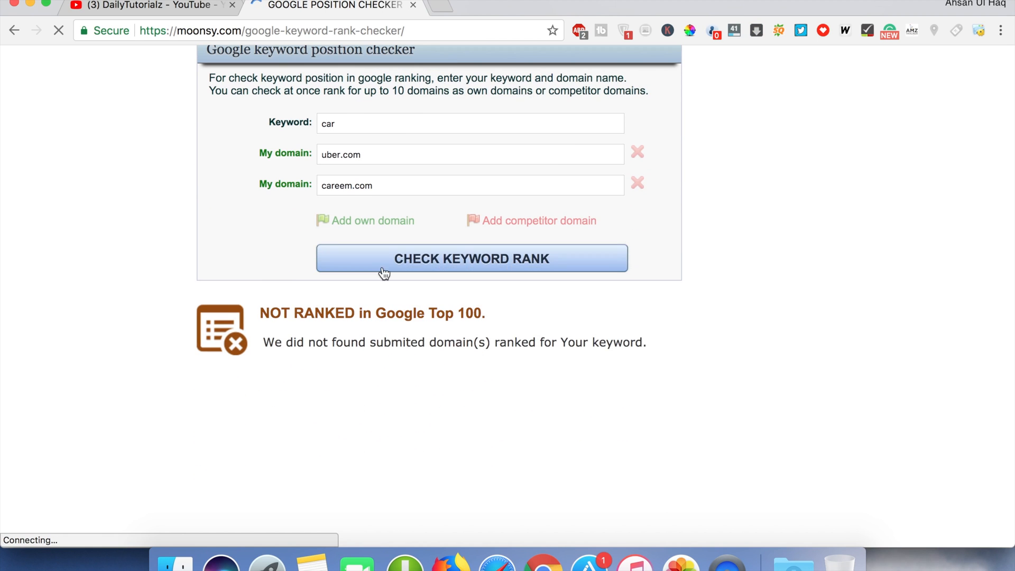
text(rent)
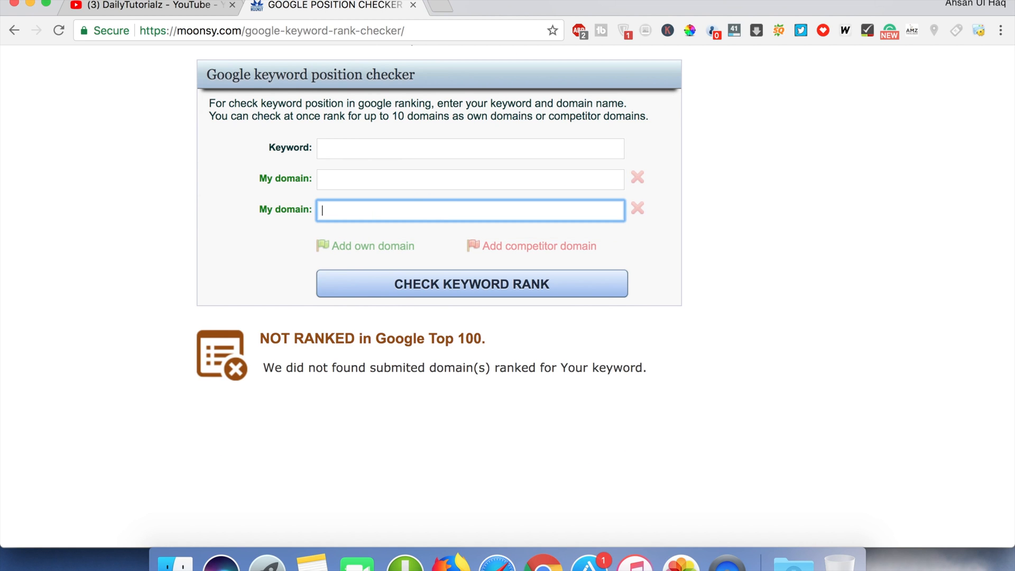
mouse_move(436, 147)
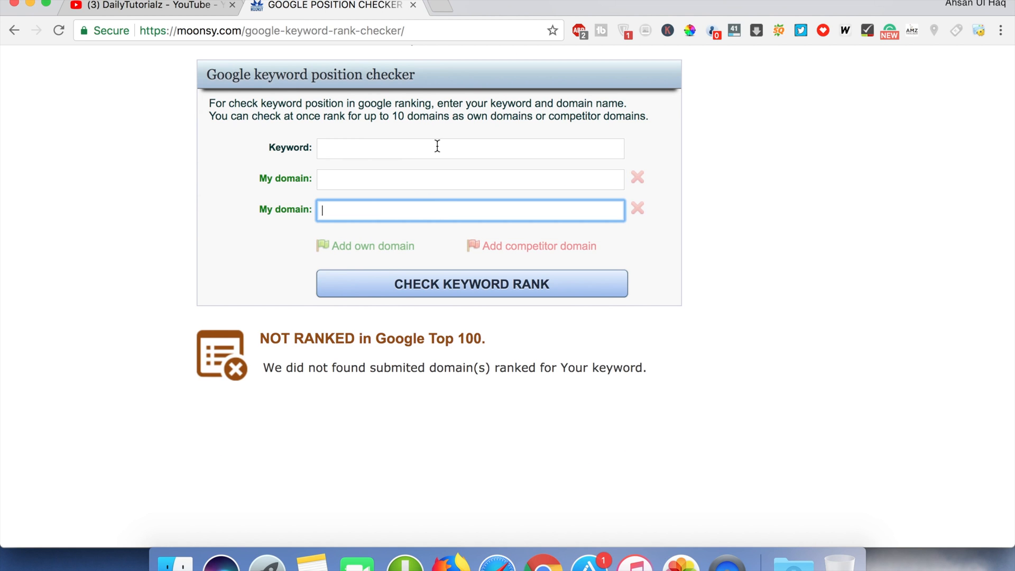
Step: Enter keyword 'SEO' with neilpatel.com and seotoolstation.com as domains
click(469, 147)
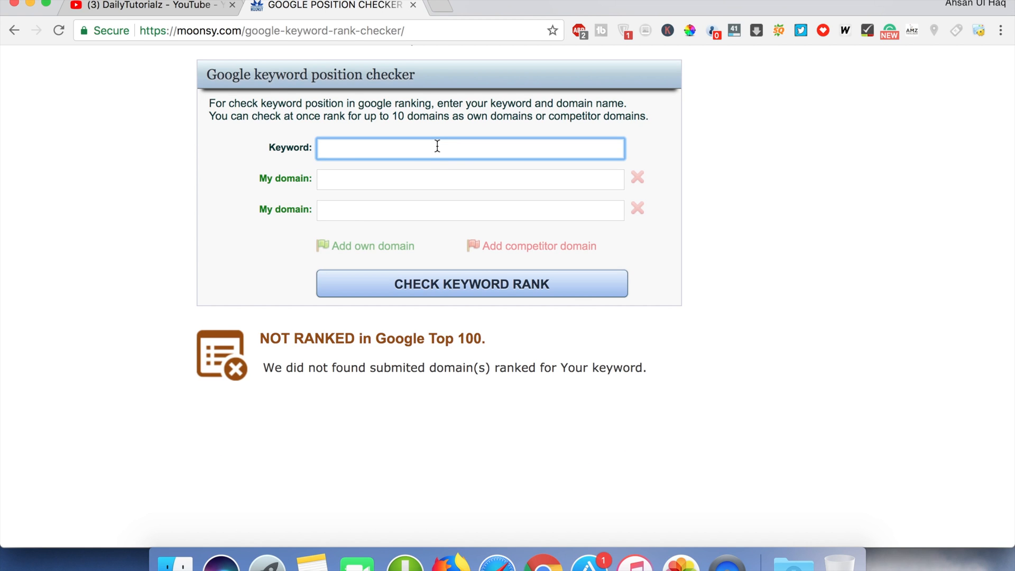
text(SEo)
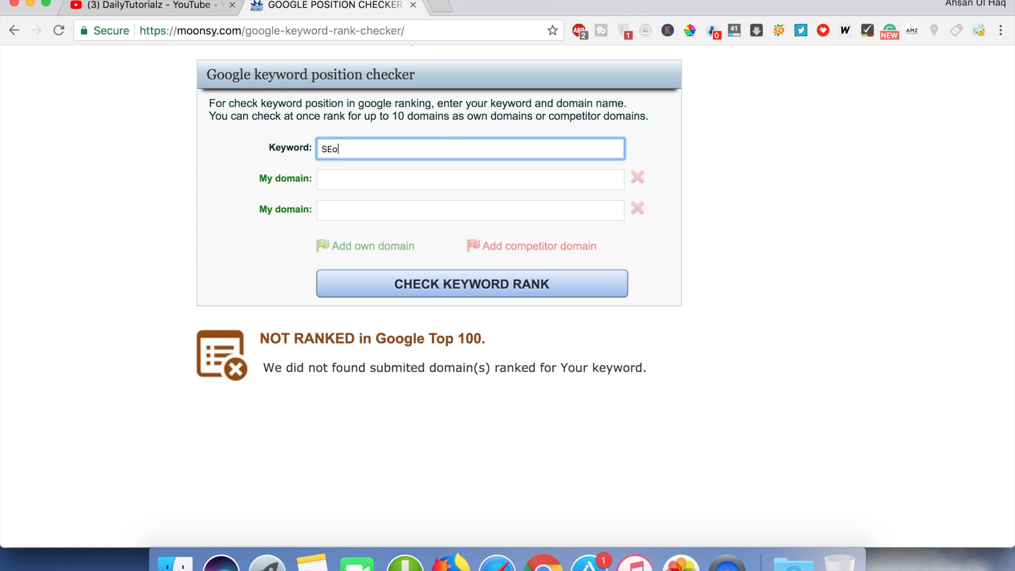
click(470, 179)
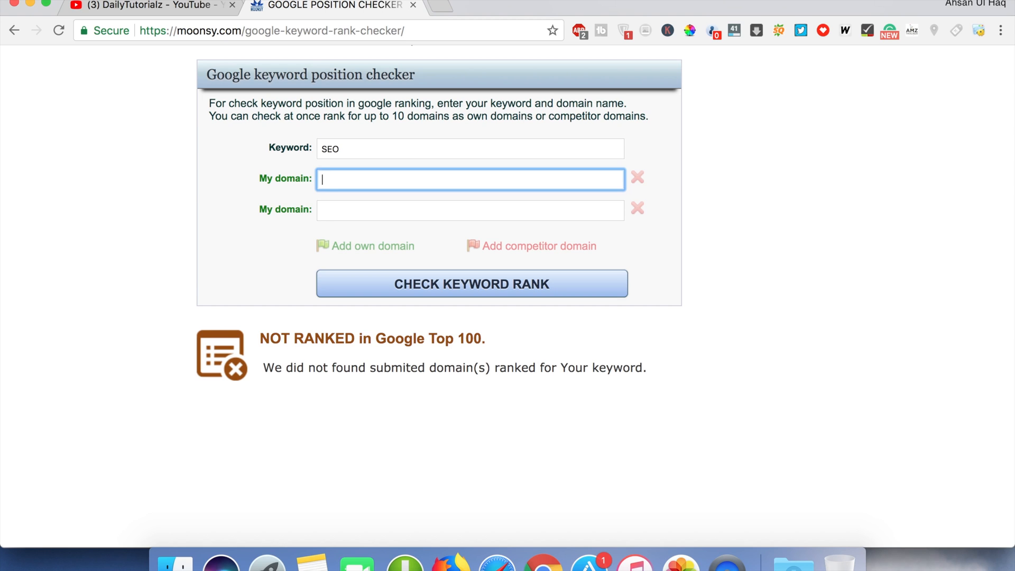
text(neilpatel.com)
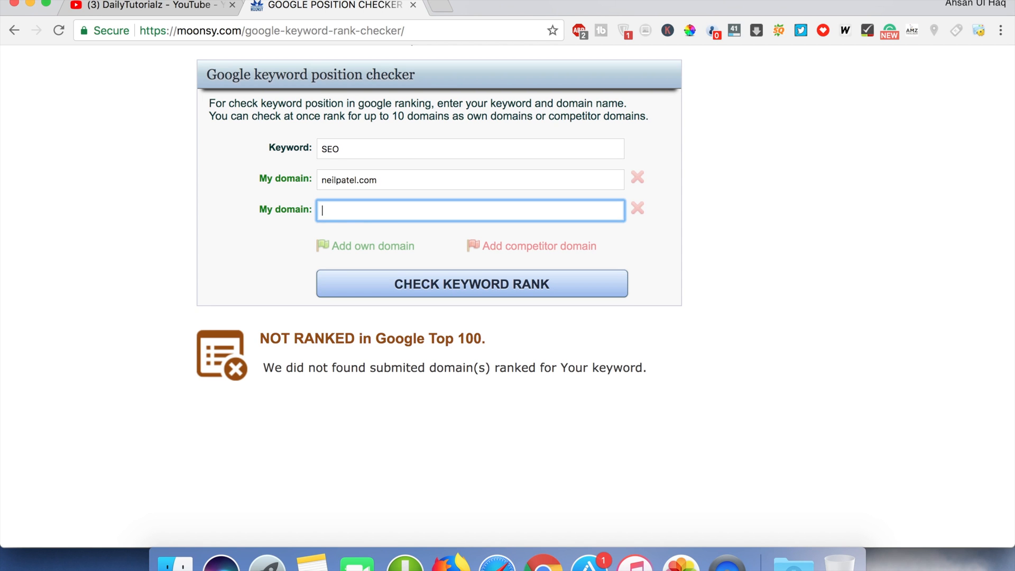
text(seotoolstation.com)
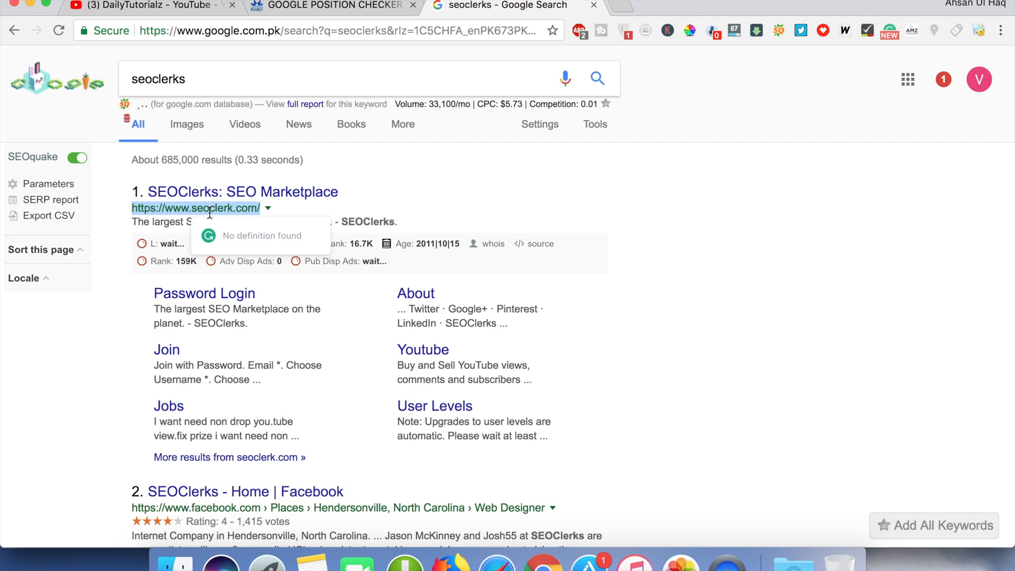
Step: Copy the SEOClerks site address and run the SEO rank check
click(329, 5)
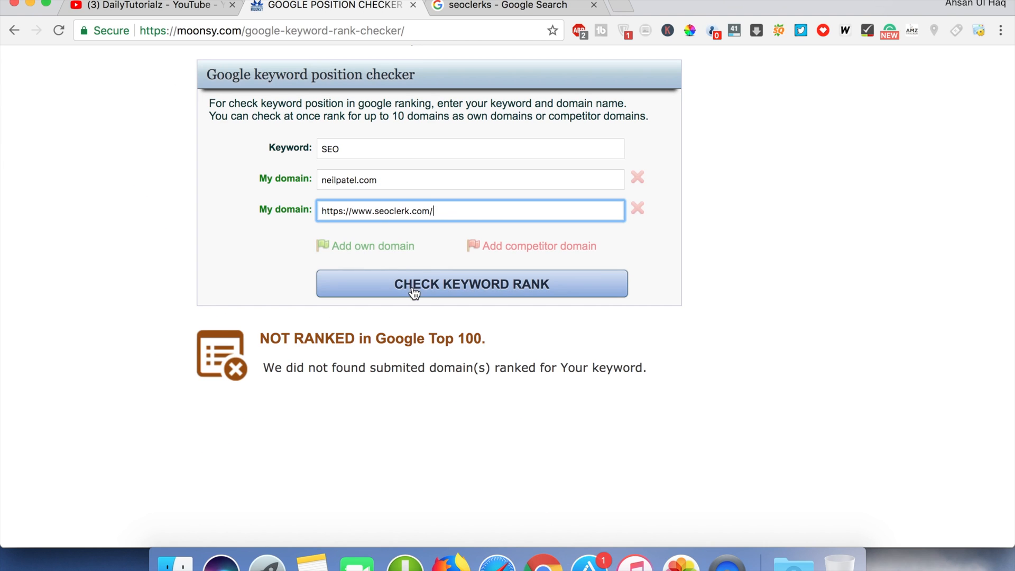
click(471, 283)
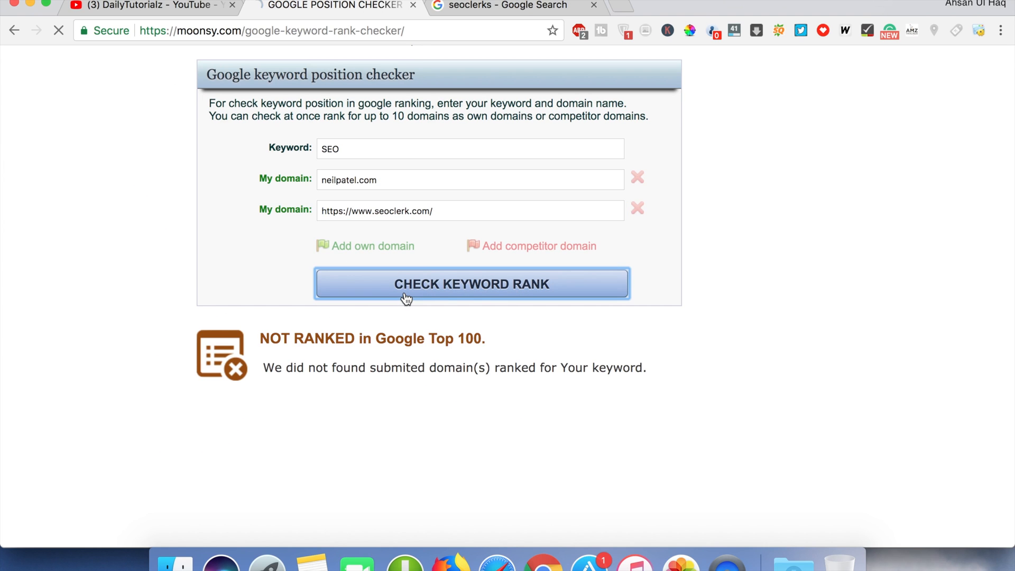
click(470, 283)
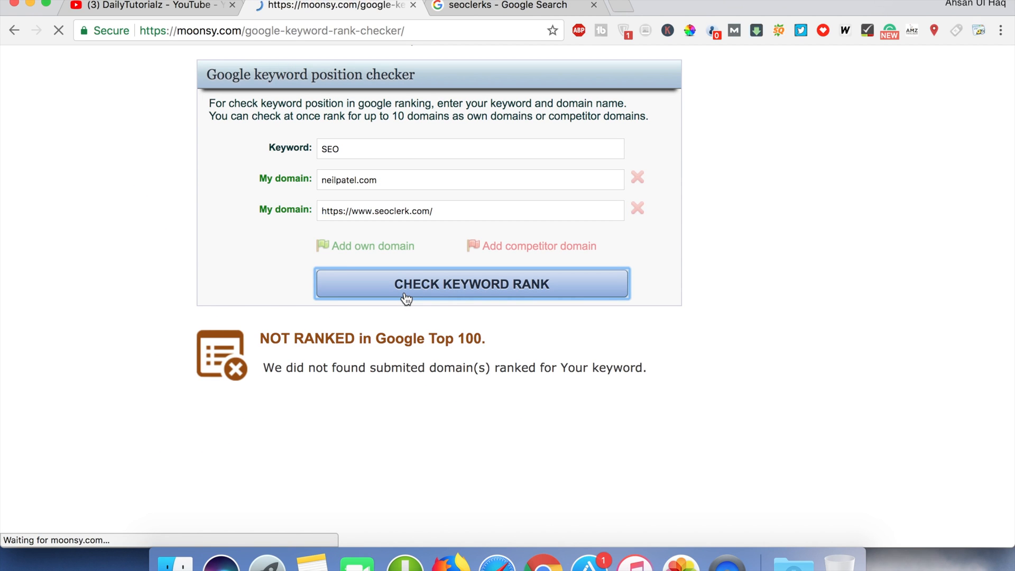
click(471, 284)
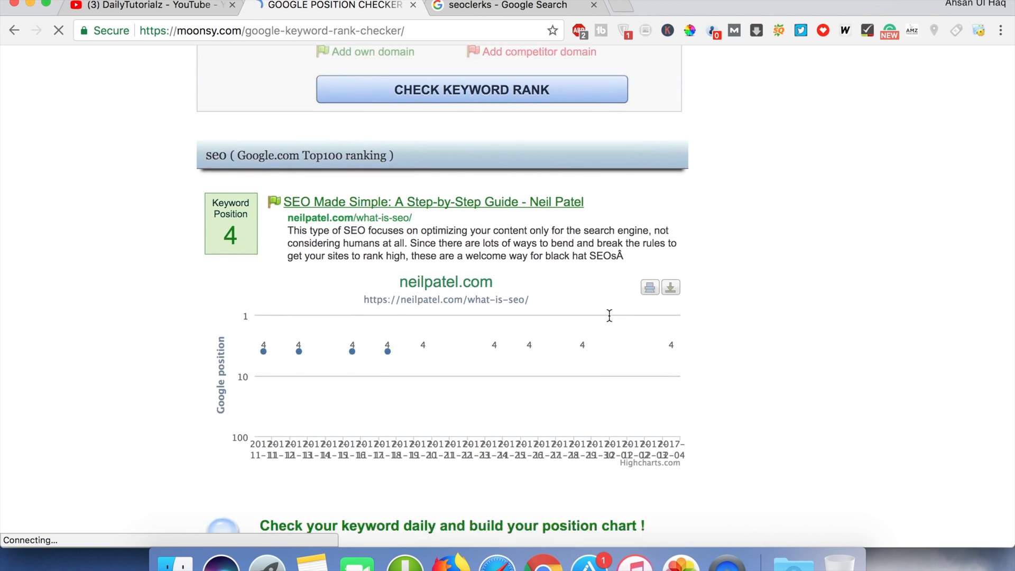
Step: Review neilpatel.com's position-4 results and daily chart, then return to the YouTube channel page
scroll(down, 3)
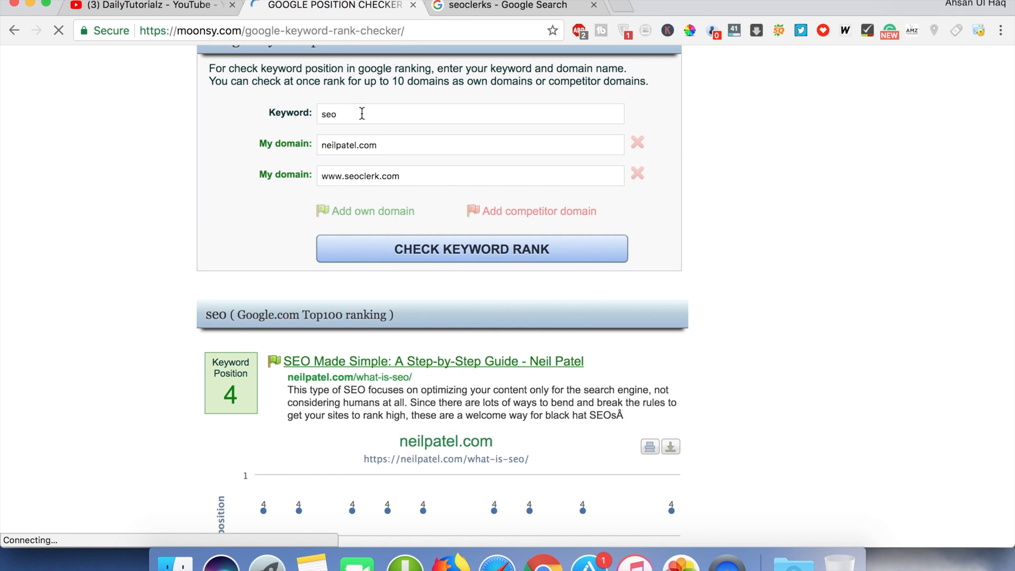
scroll(down, 3)
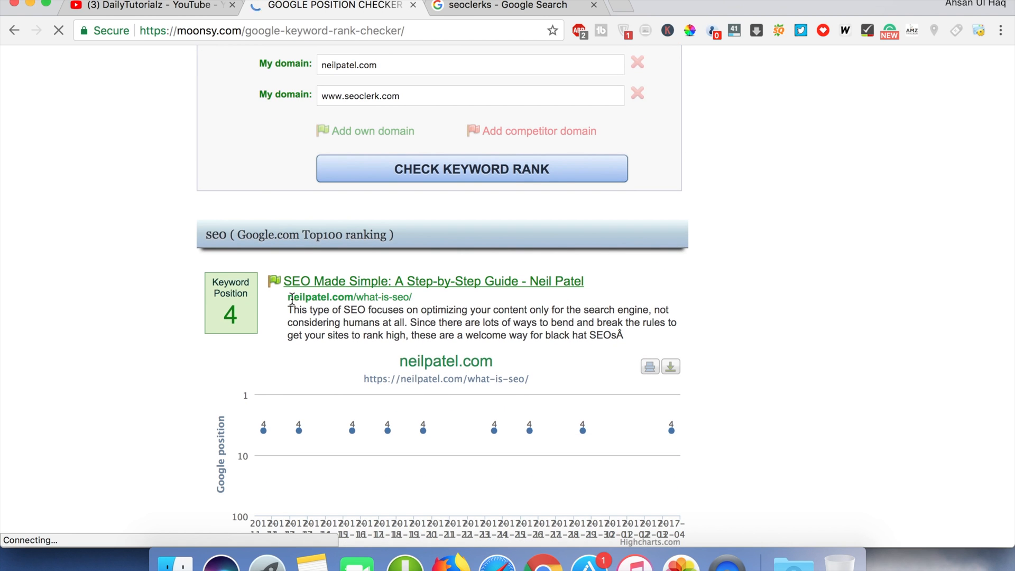
drag(288, 297, 409, 297)
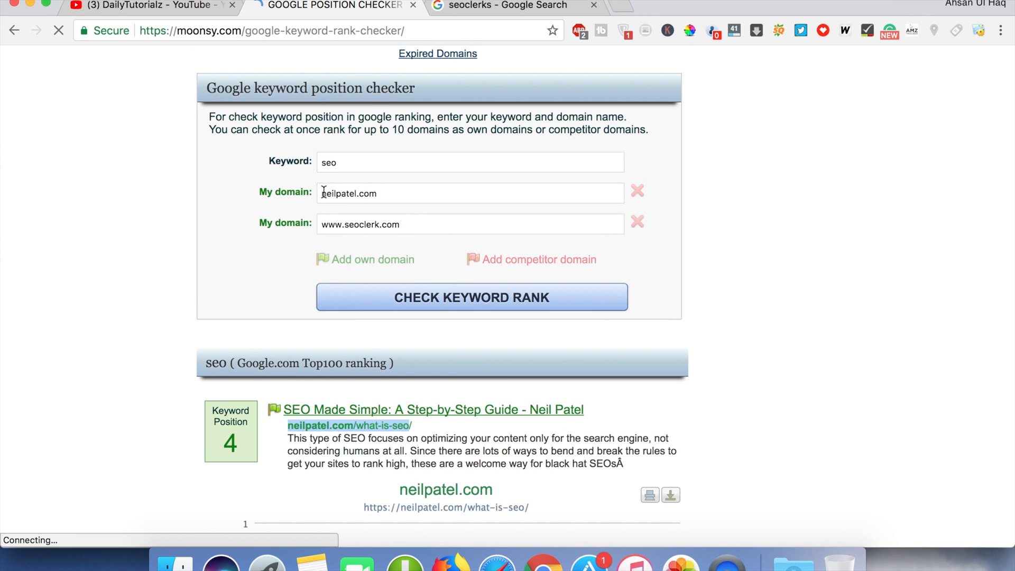
scroll(down, 3)
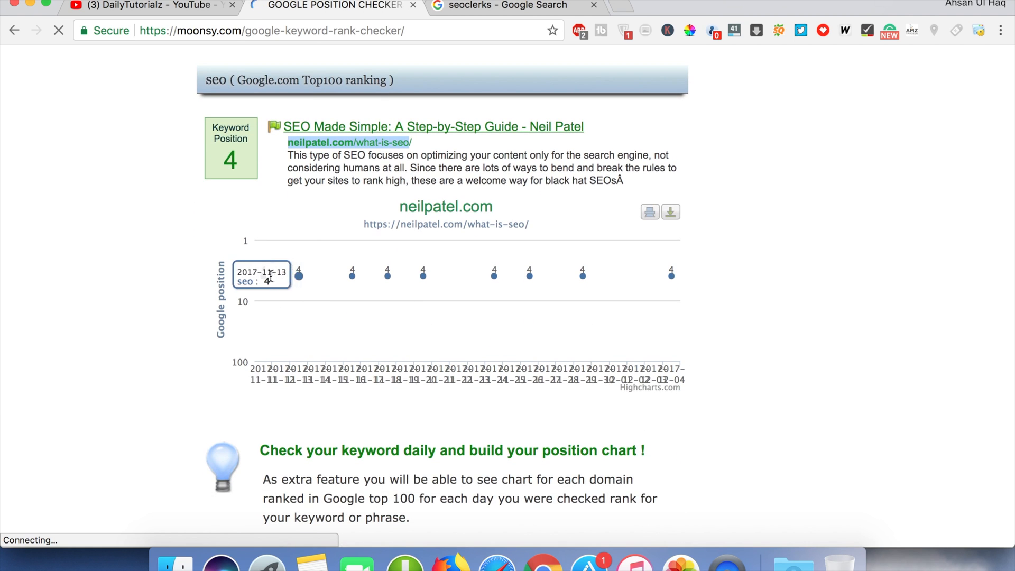
mouse_move(264, 274)
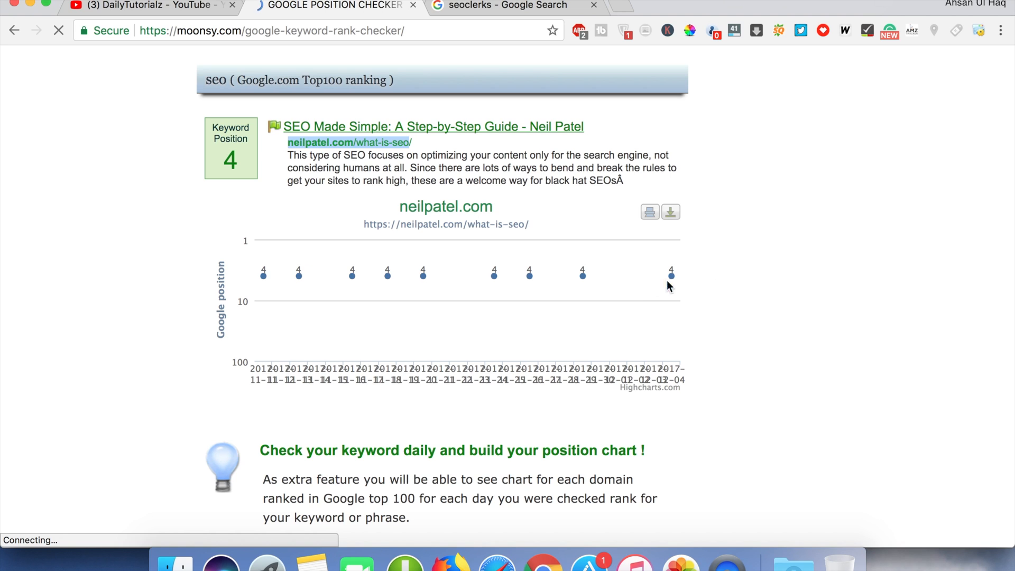
mouse_move(671, 273)
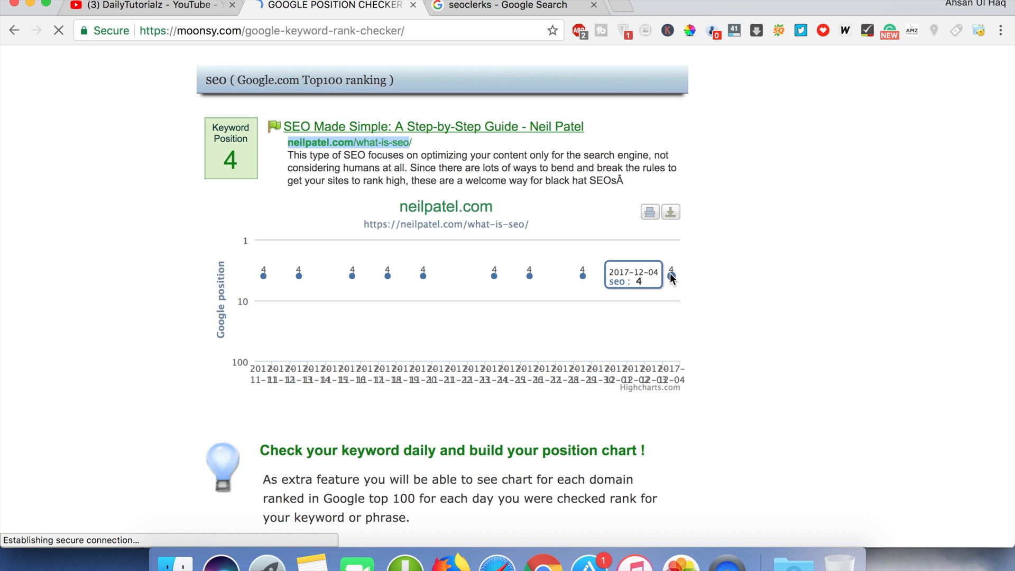
mouse_move(775, 311)
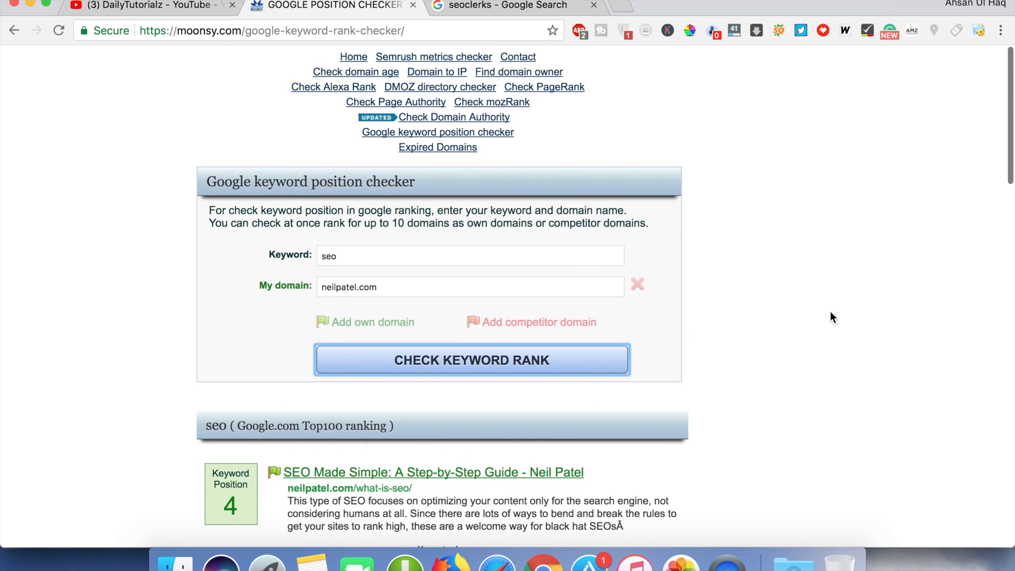
click(149, 5)
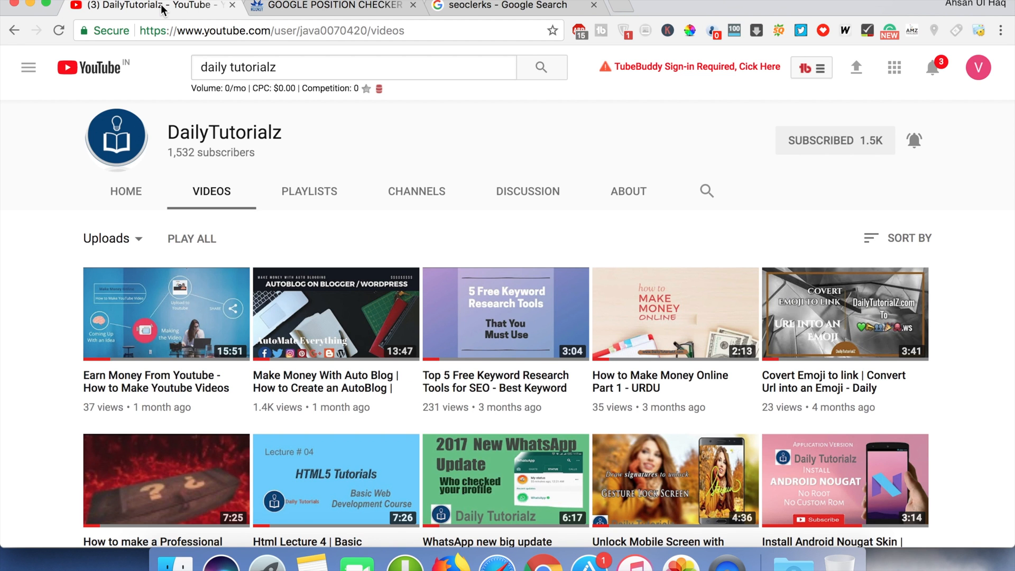